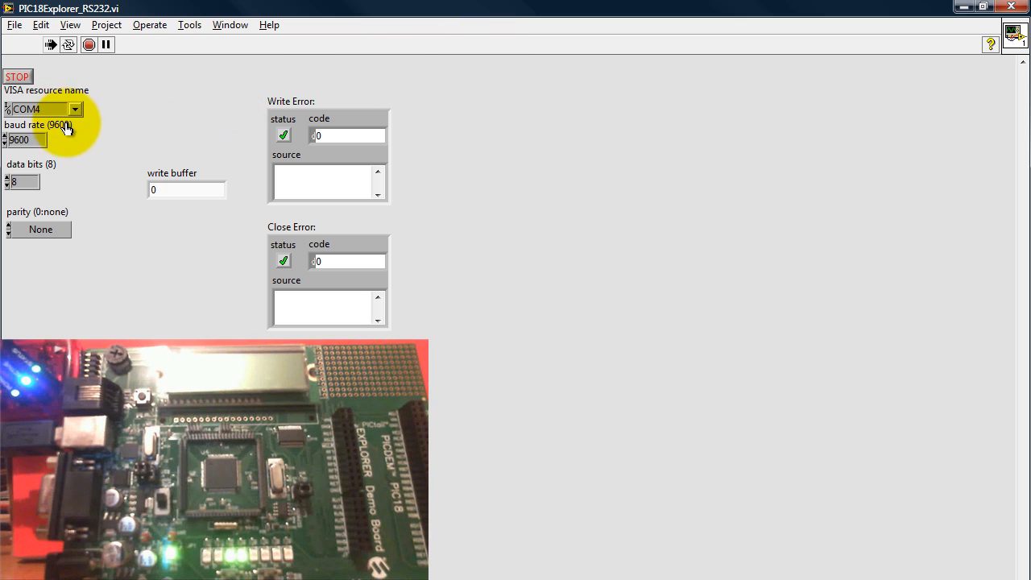
mouse_move(169, 178)
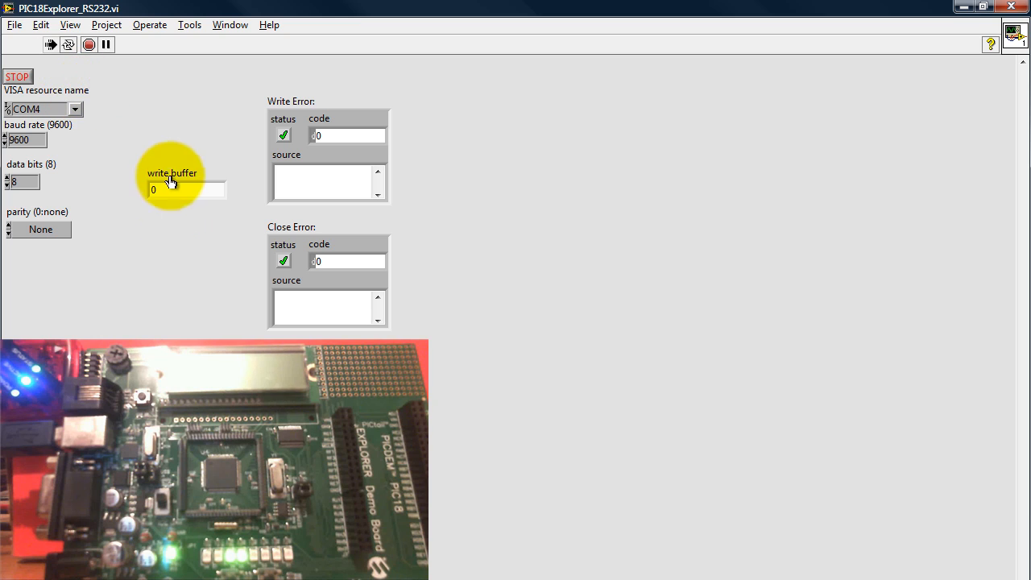
- Enter the character 0 in the write buffer so it is sent to the PIC18 board
left_click(185, 190)
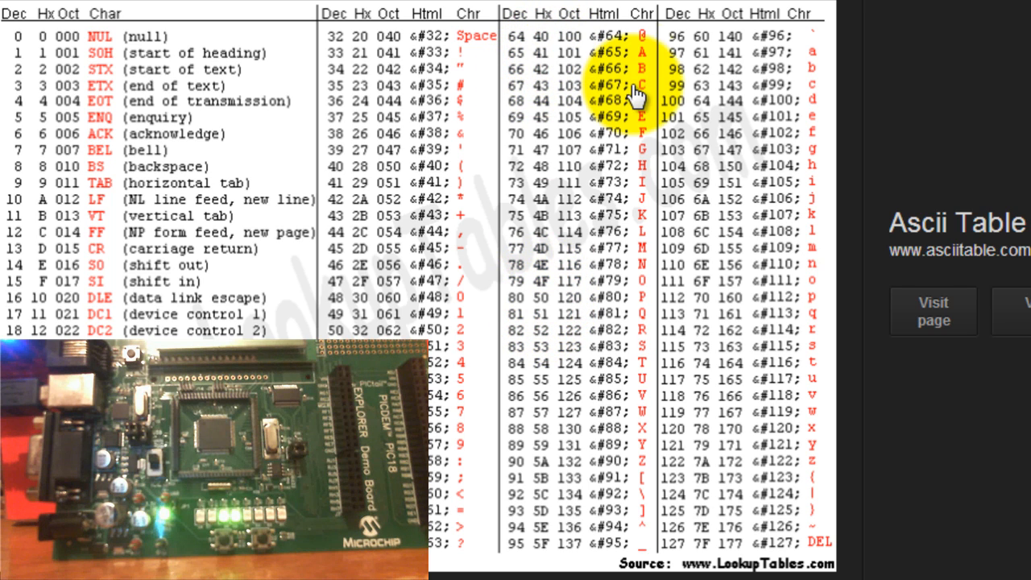
mouse_move(551, 190)
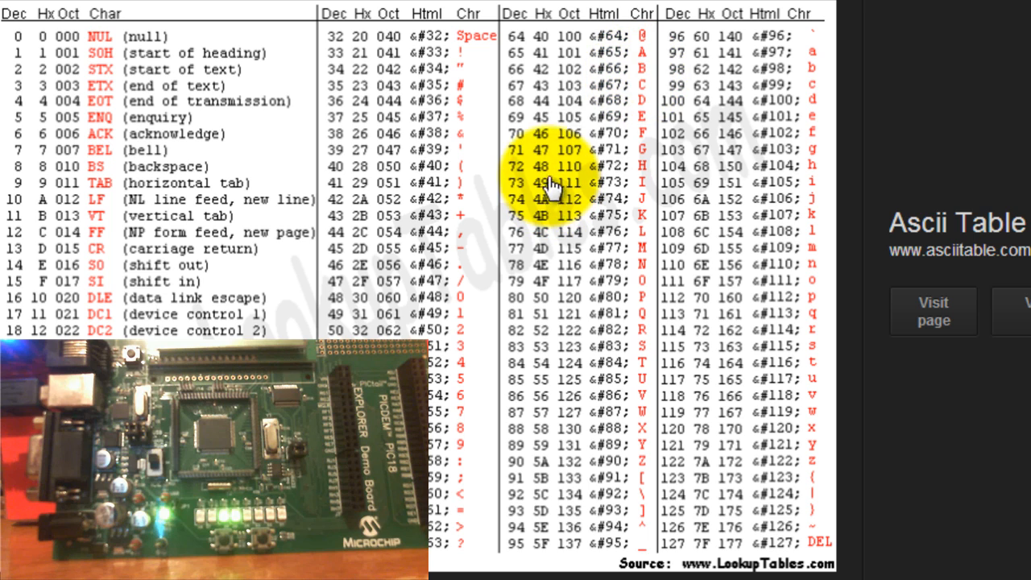
mouse_move(548, 290)
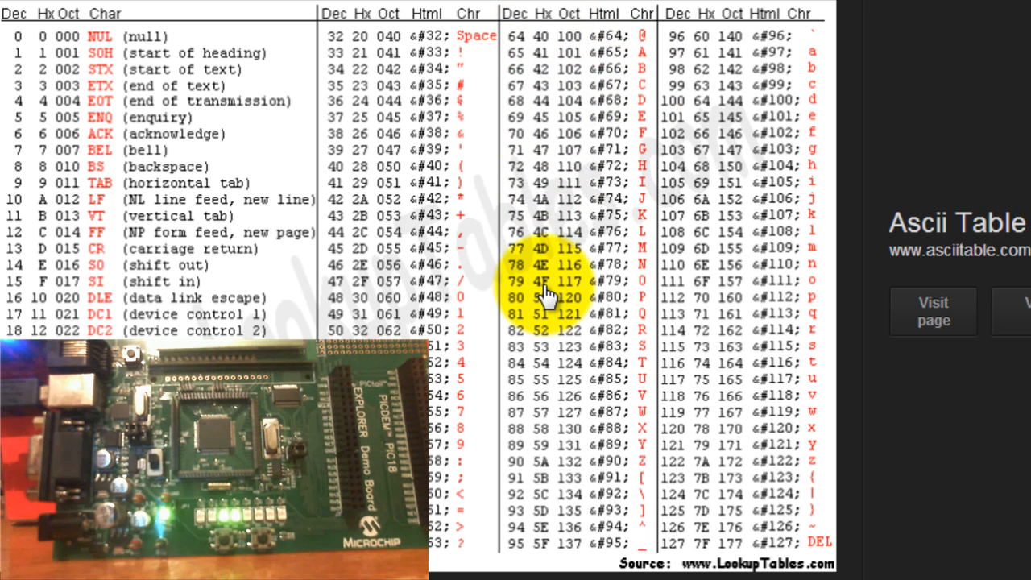
left_click(551, 292)
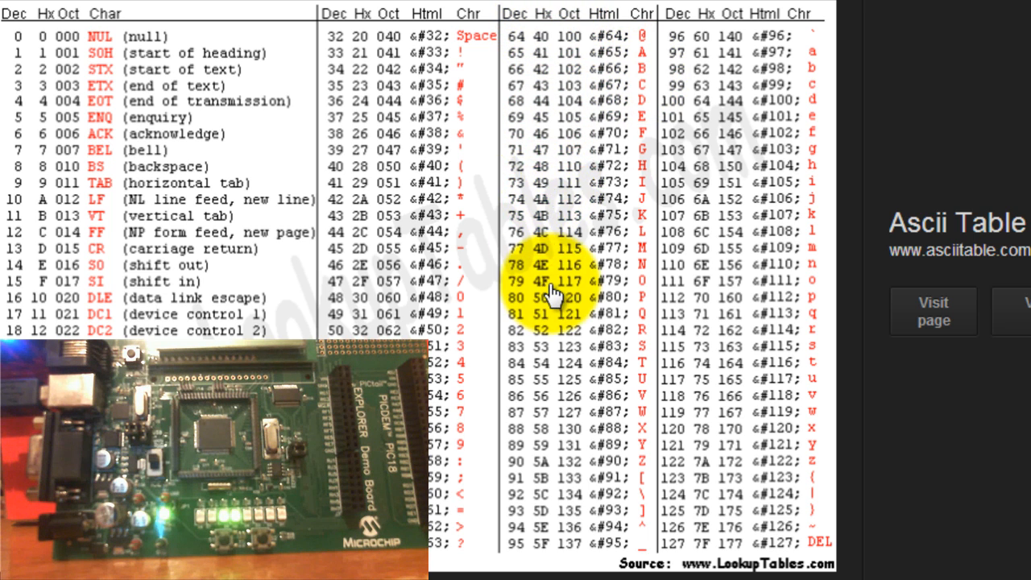
left_click(550, 292)
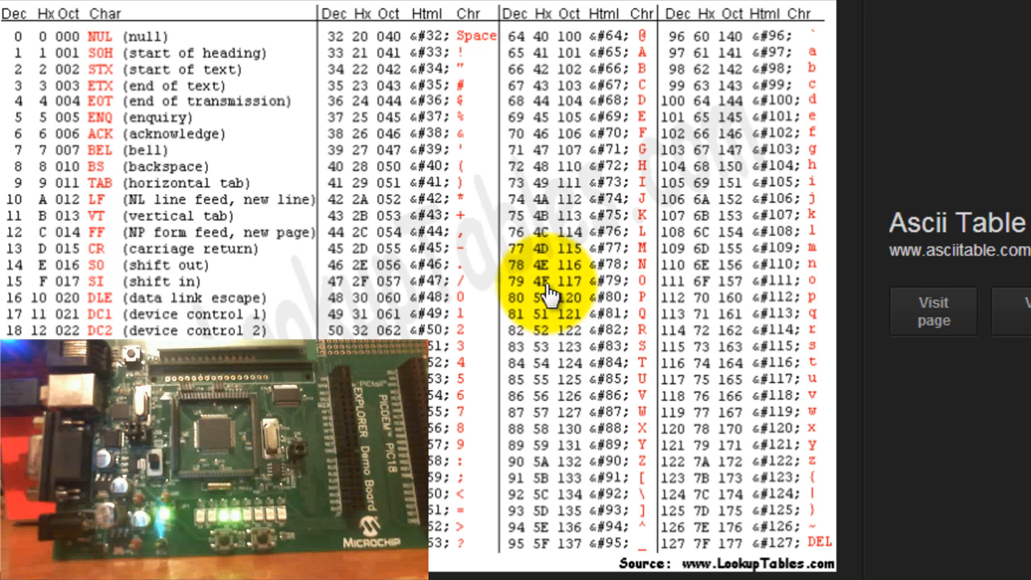
left_click(548, 293)
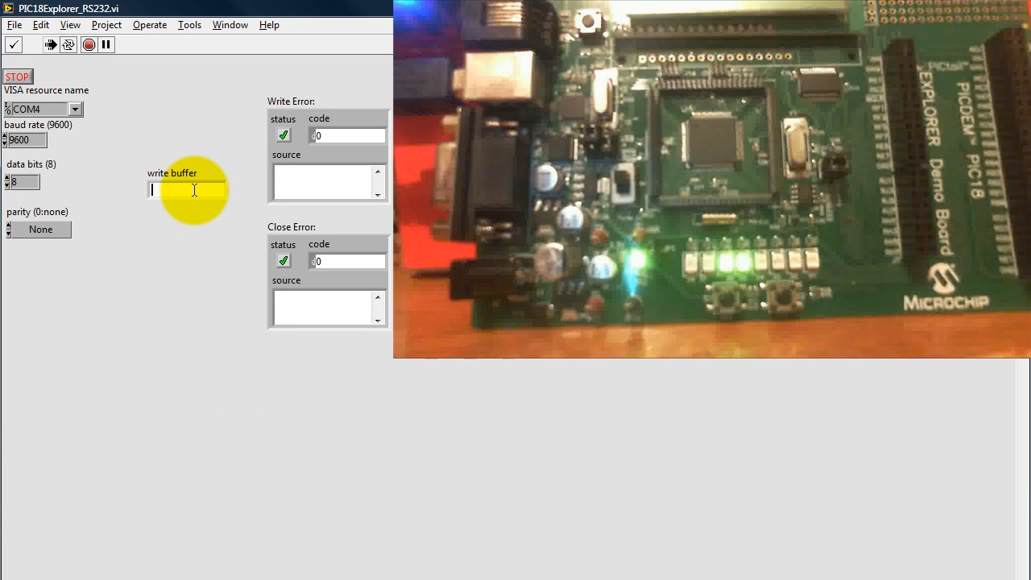
type("0")
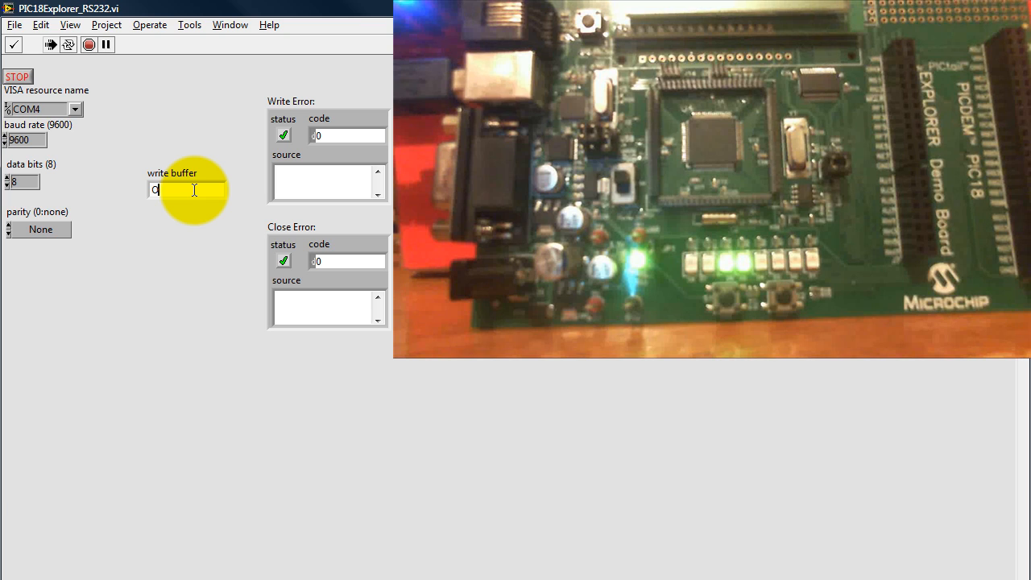
left_click(13, 45)
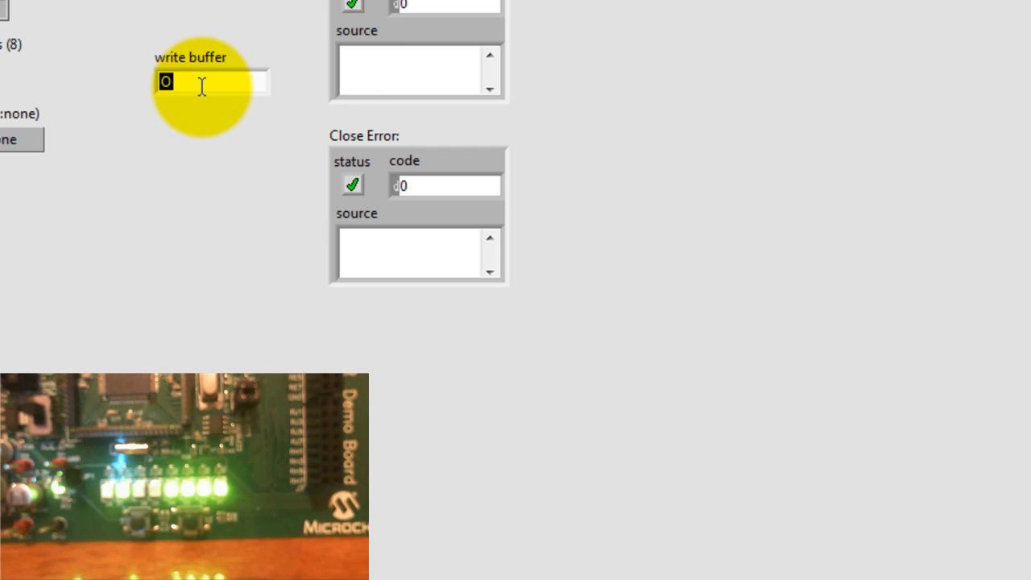
- Replace the write buffer's 0 with U and commit it, changing the LED pattern
type("U")
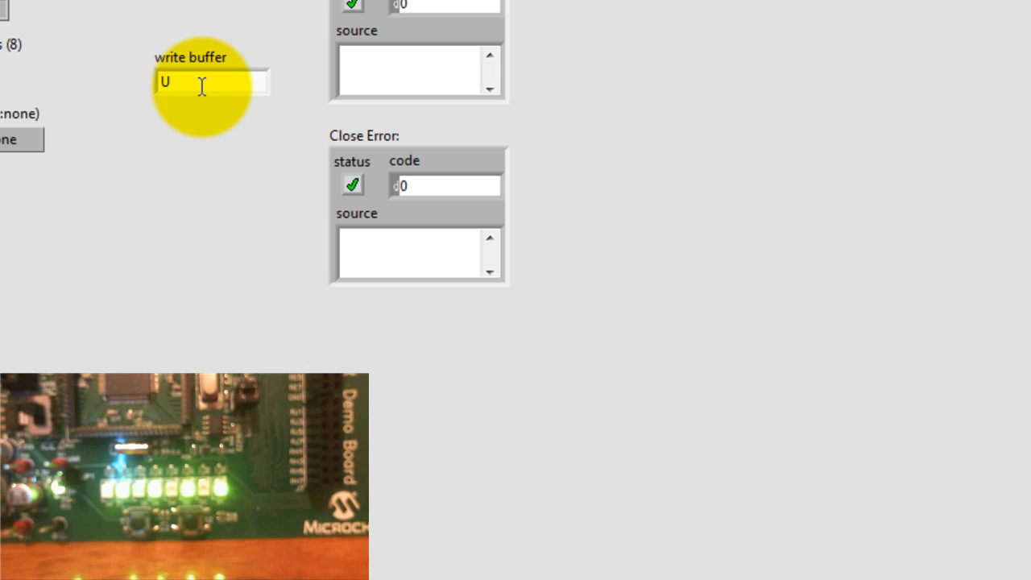
mouse_move(217, 190)
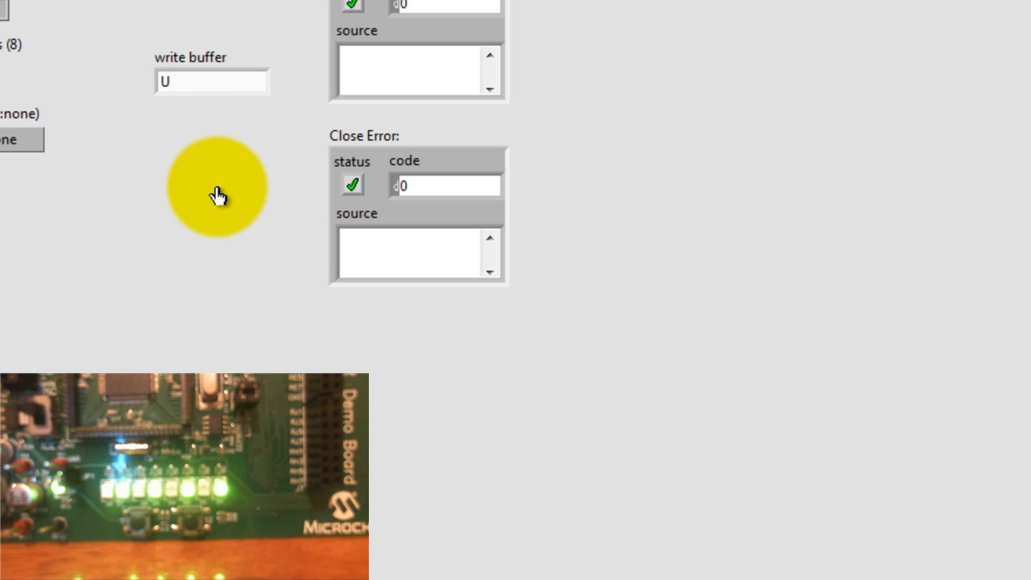
left_click(218, 187)
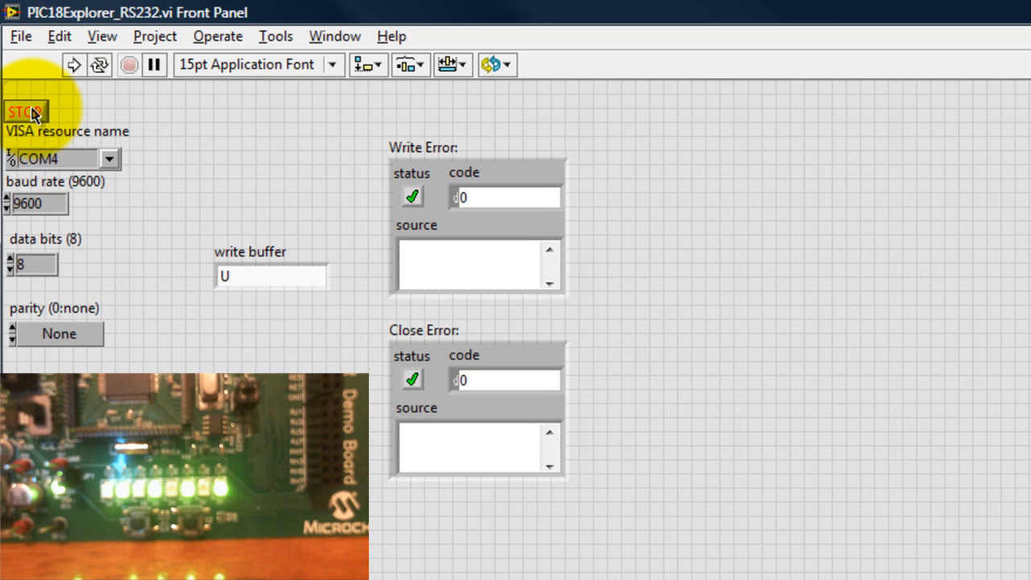
mouse_move(335, 36)
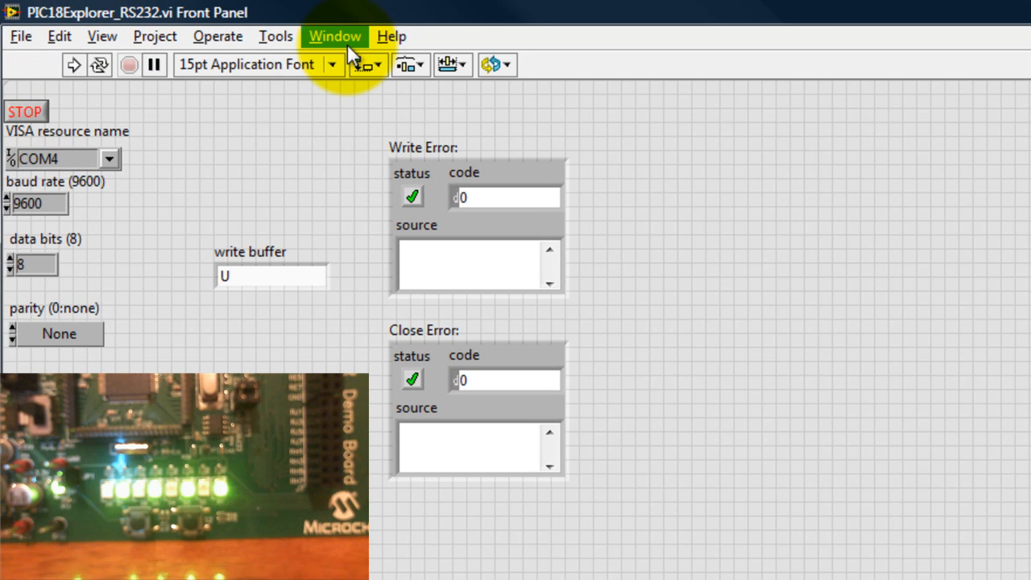
mouse_move(363, 74)
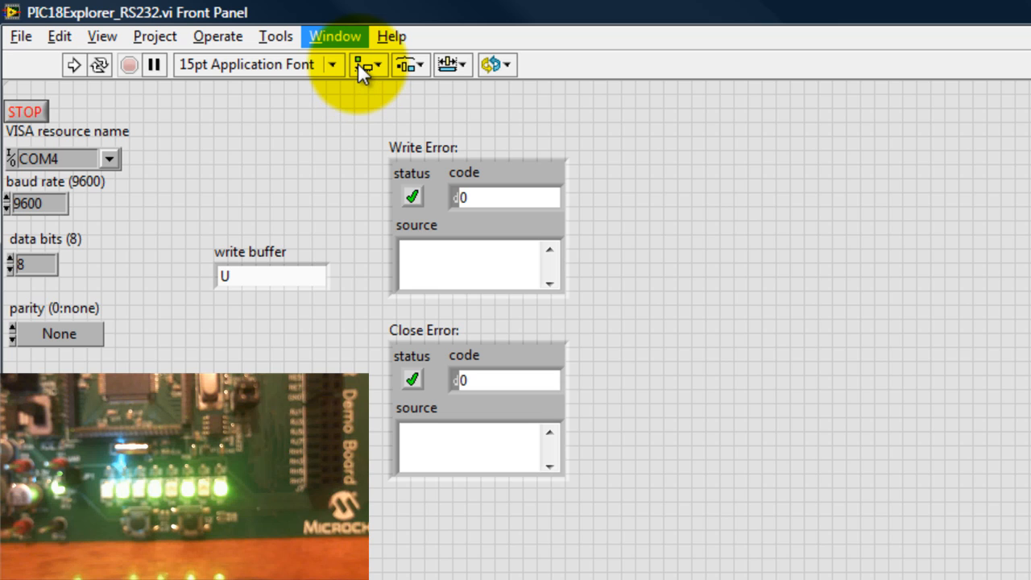
- Show the RS232 VI's block diagram via Window > Show Block Diagram
left_click(335, 36)
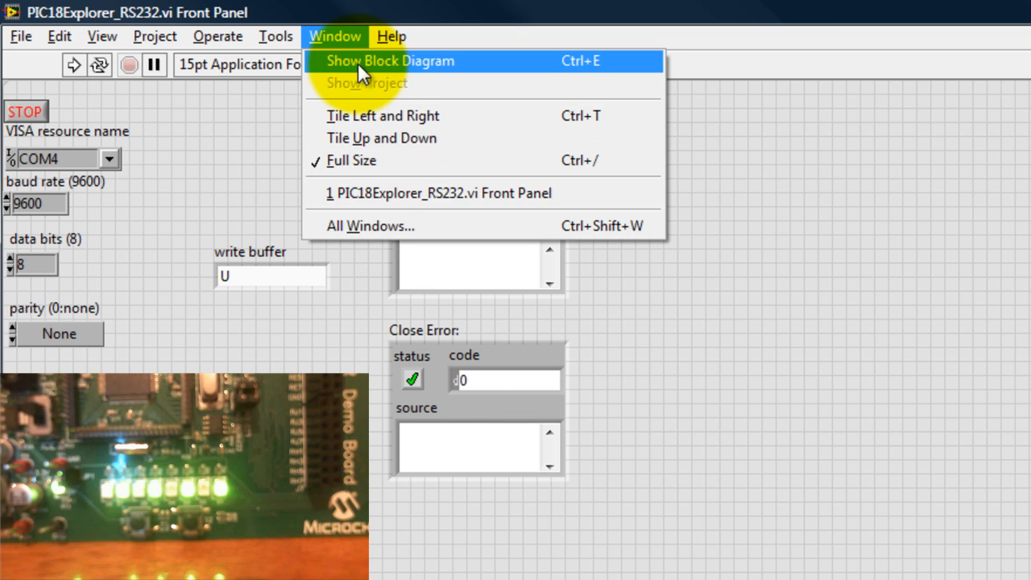
left_click(390, 61)
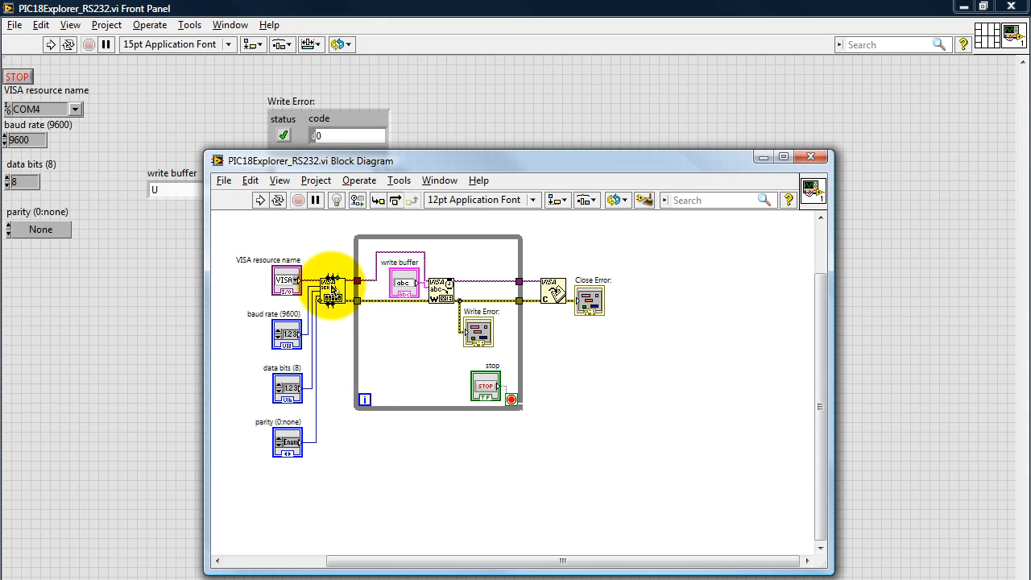
- Arrange block diagram beside the front panel and confirm COM4 as the VISA resource
left_click(783, 156)
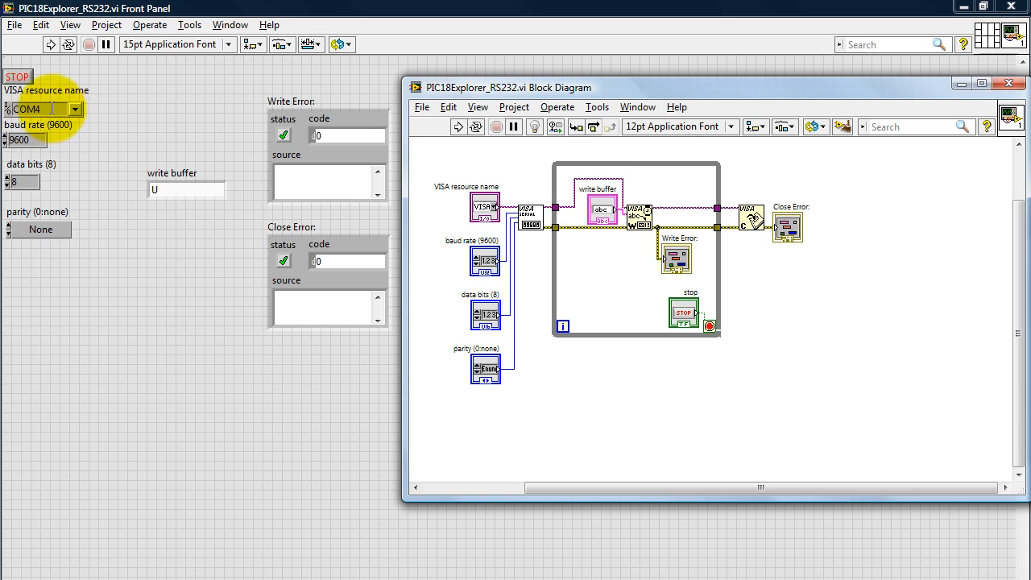
left_click(76, 110)
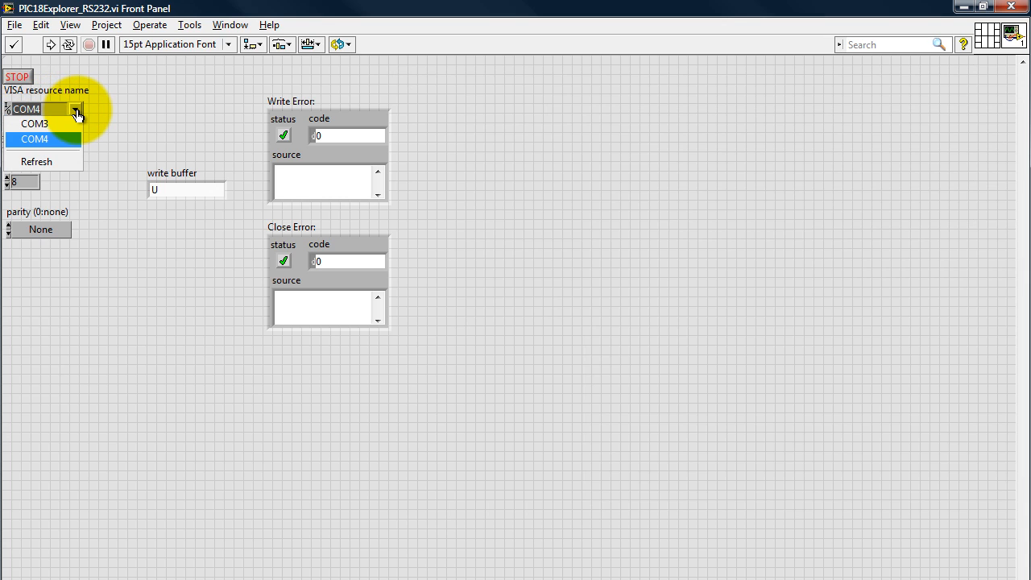
left_click(34, 139)
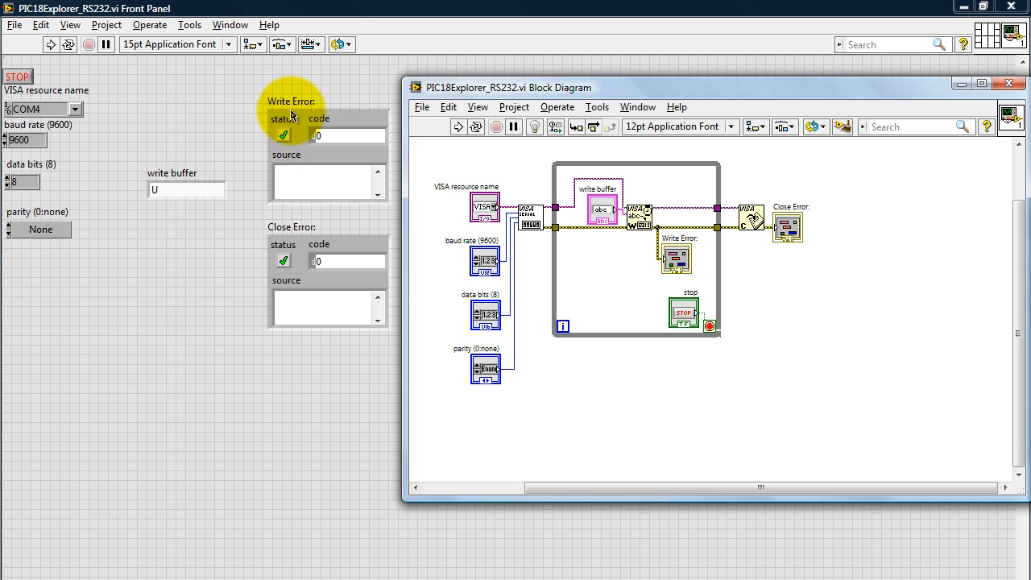
mouse_move(328, 293)
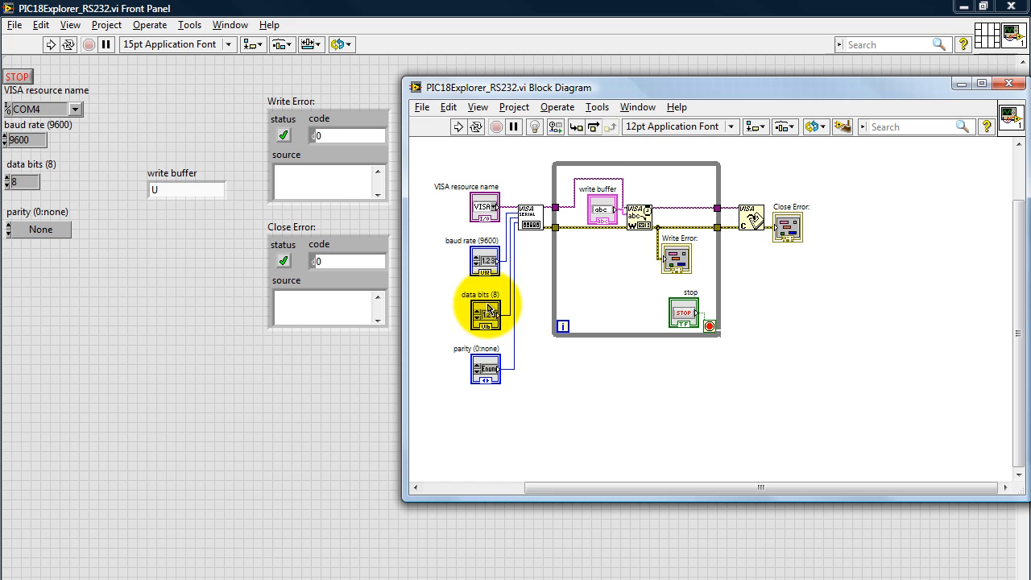
mouse_move(477, 304)
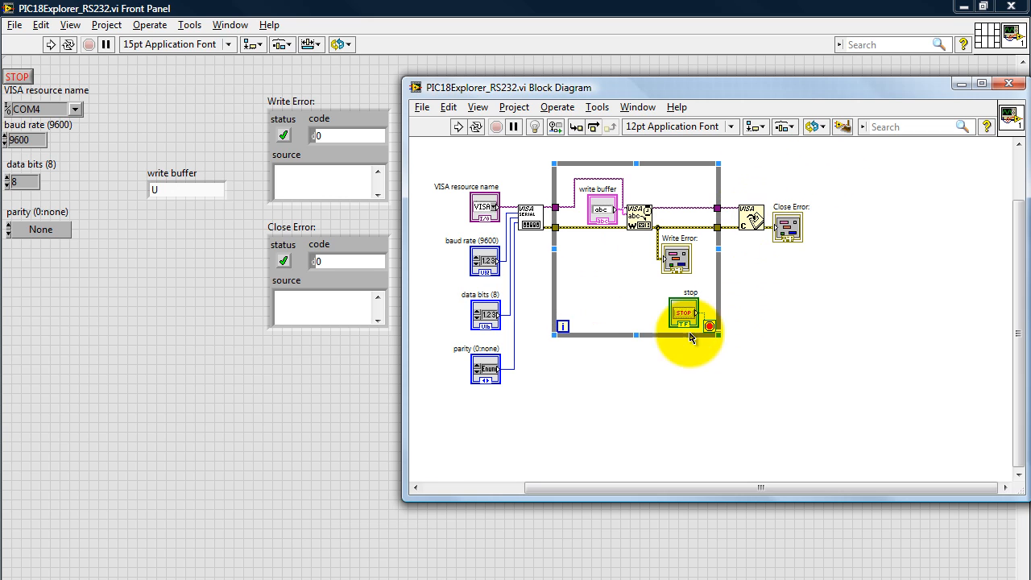
mouse_move(393, 509)
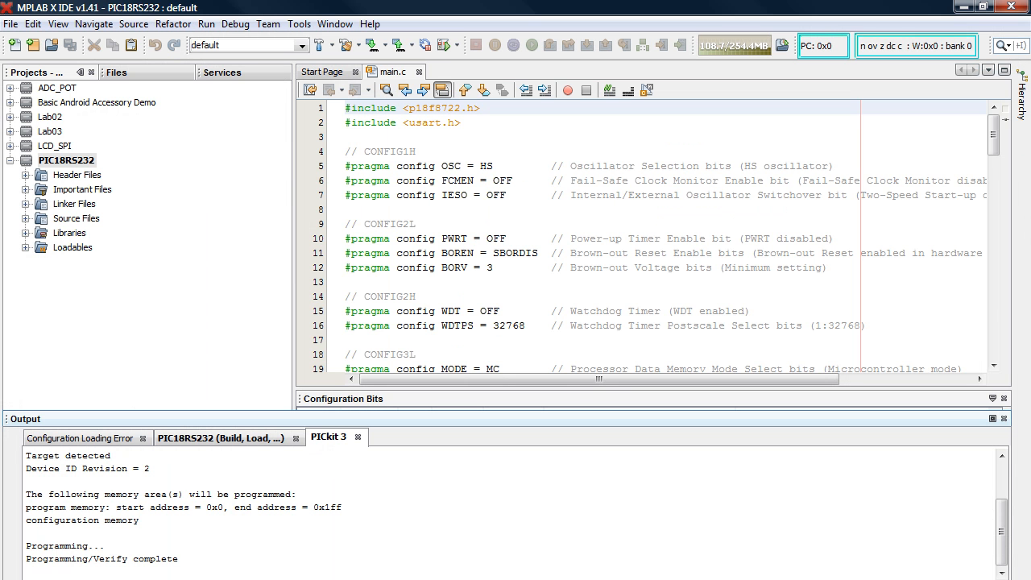
double_click(432, 122)
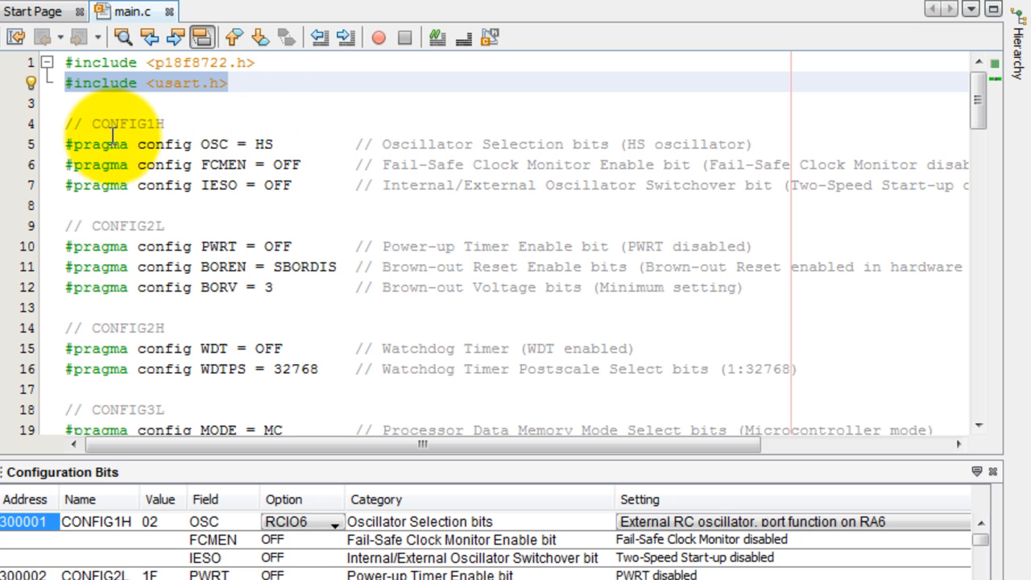
scroll("down", 3)
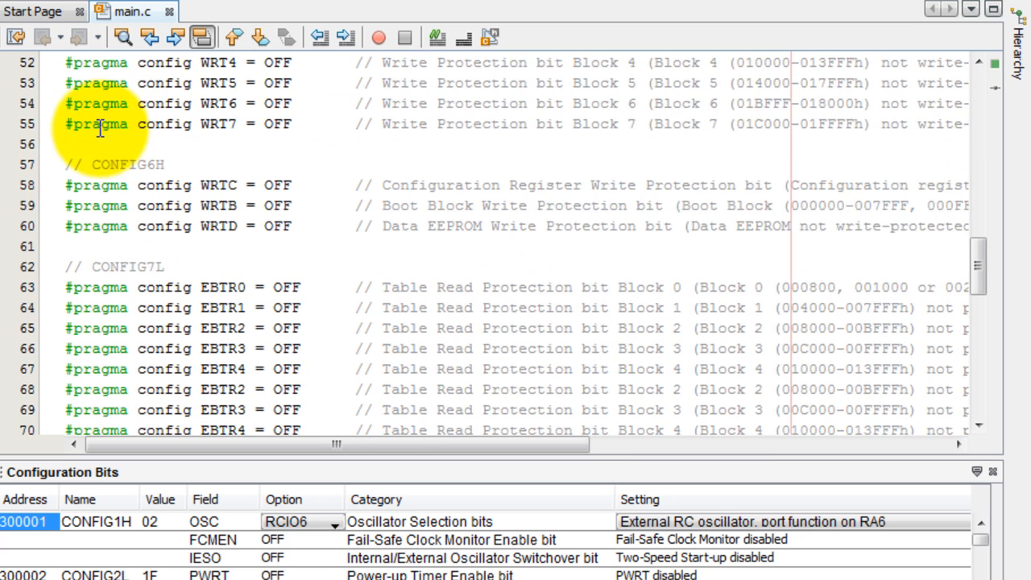
scroll("down", 3)
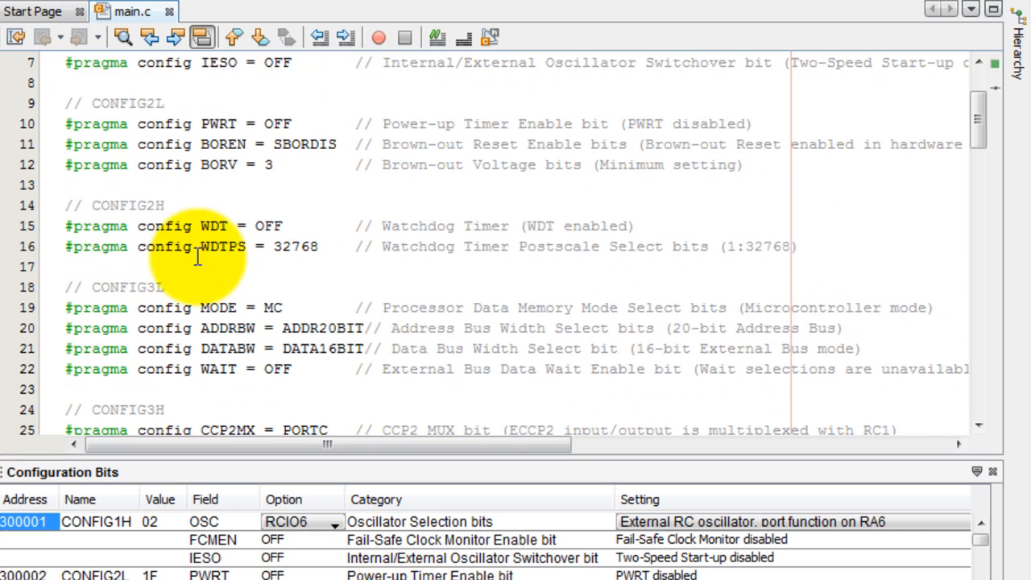
scroll("up", 3)
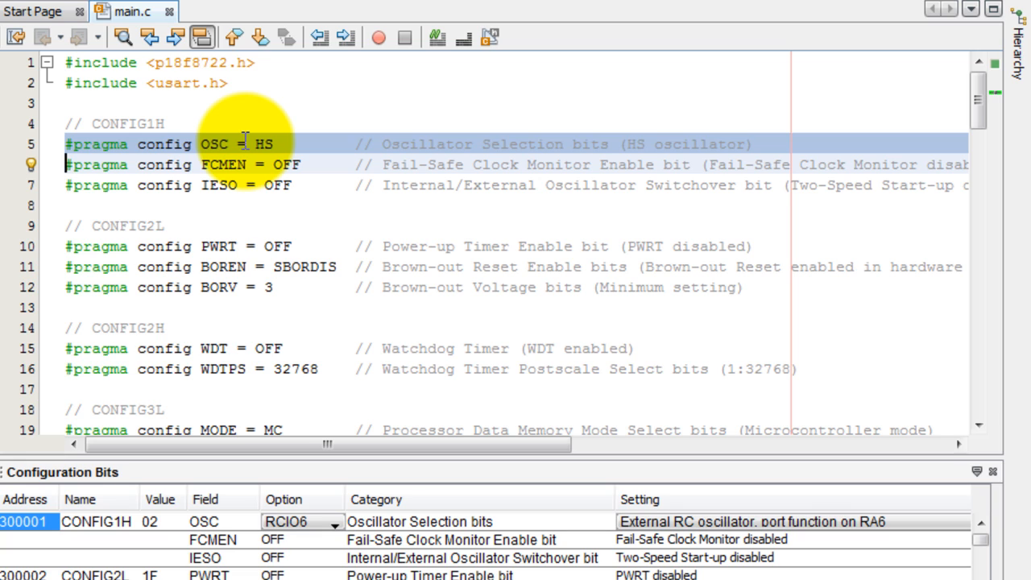
mouse_move(248, 203)
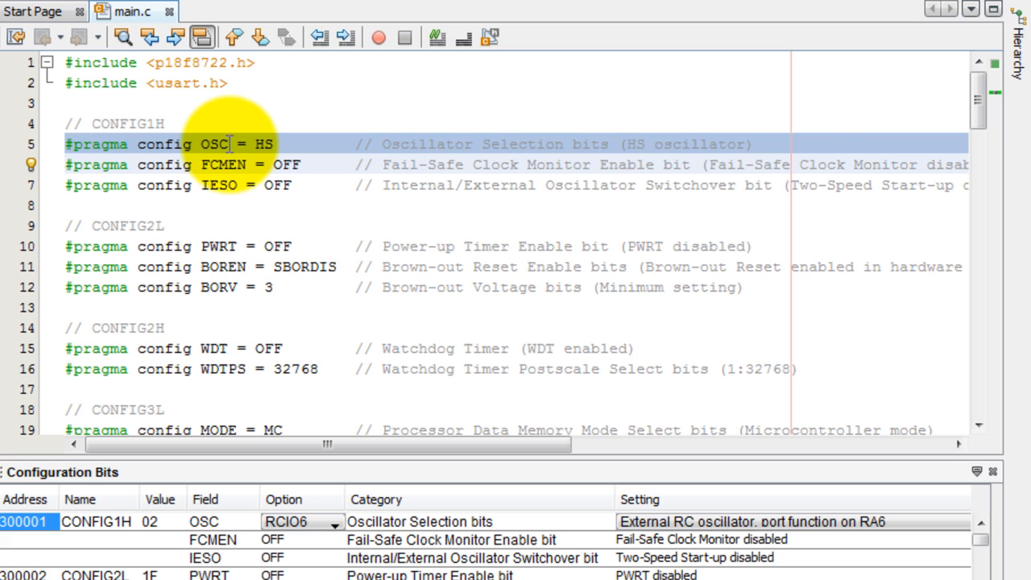
scroll("down", 3)
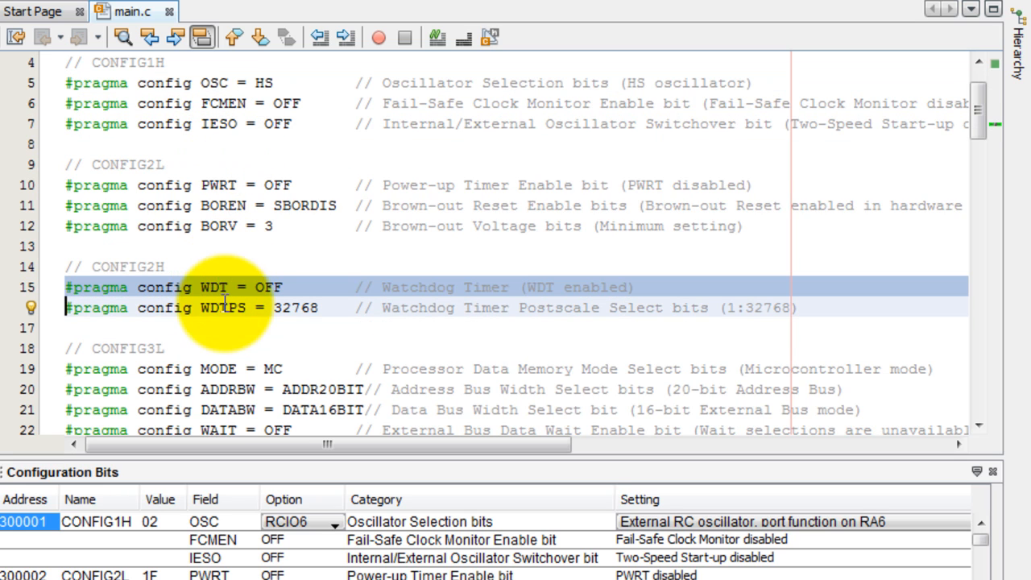
left_click(226, 329)
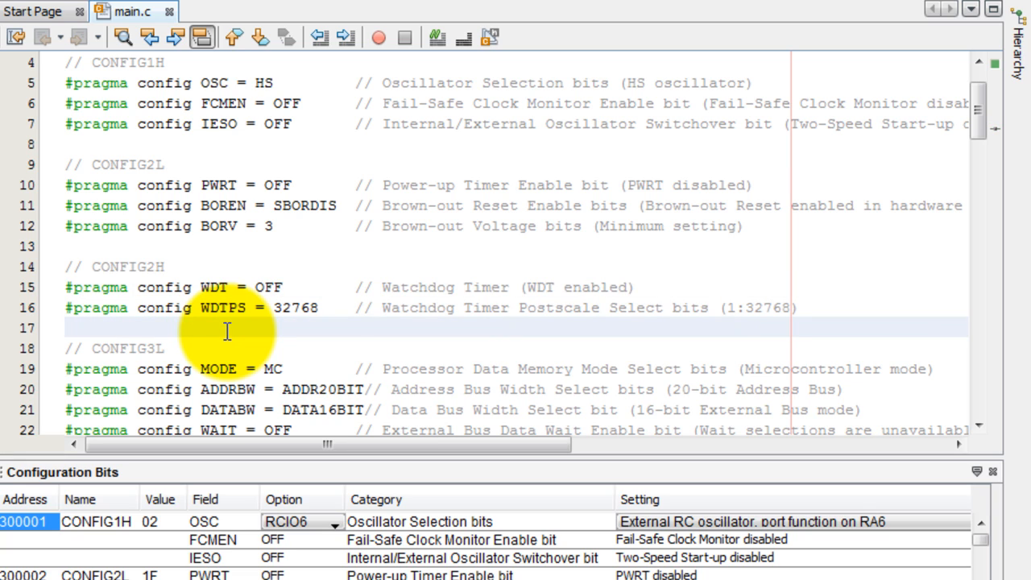
left_click(73, 329)
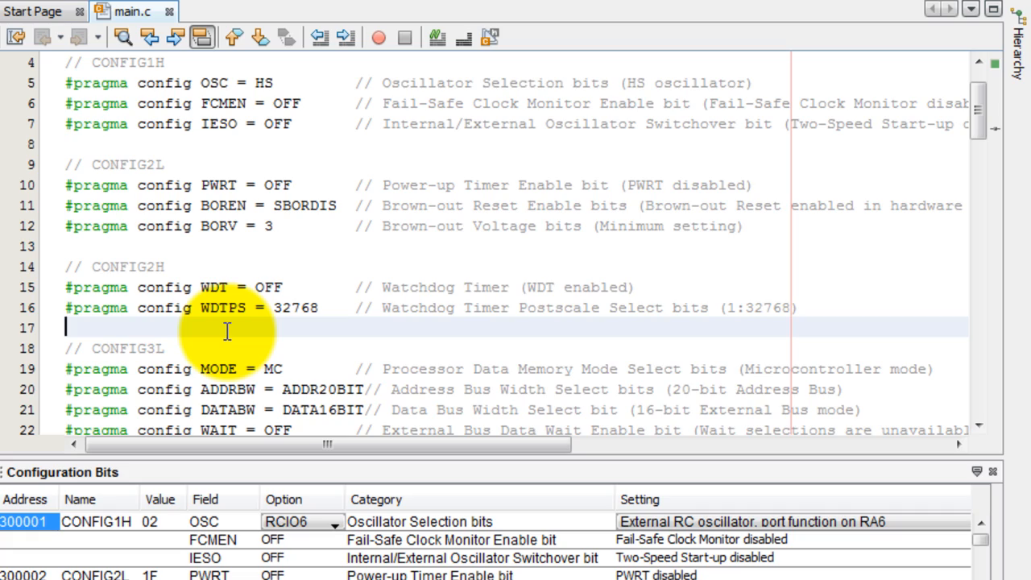
scroll("down", 3)
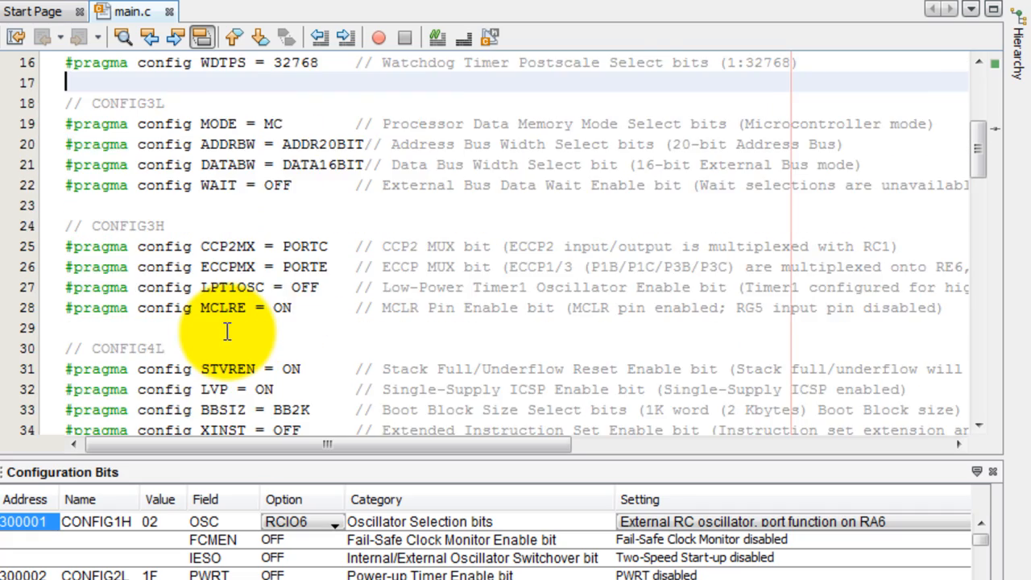
scroll("down", 3)
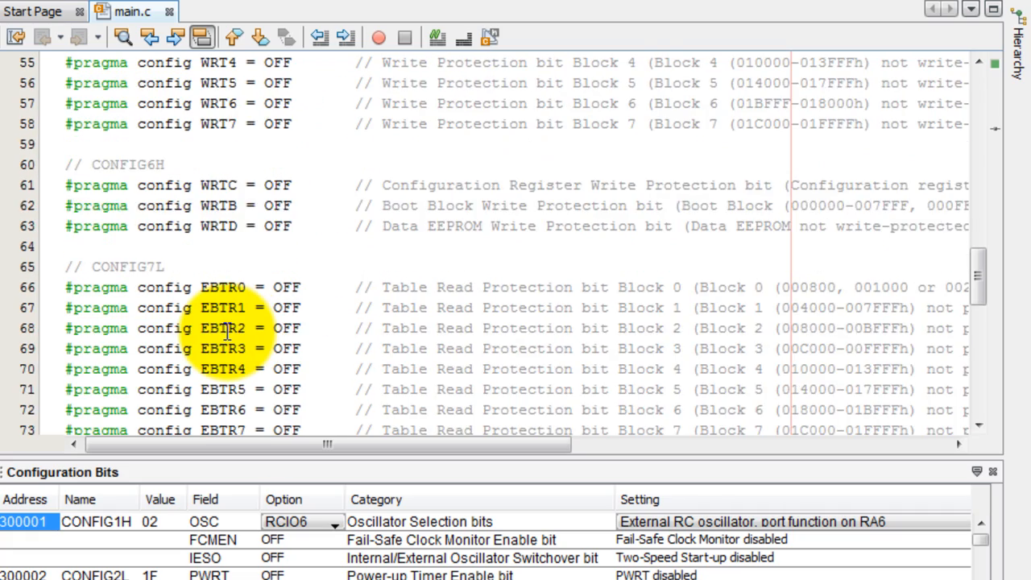
scroll("down", 3)
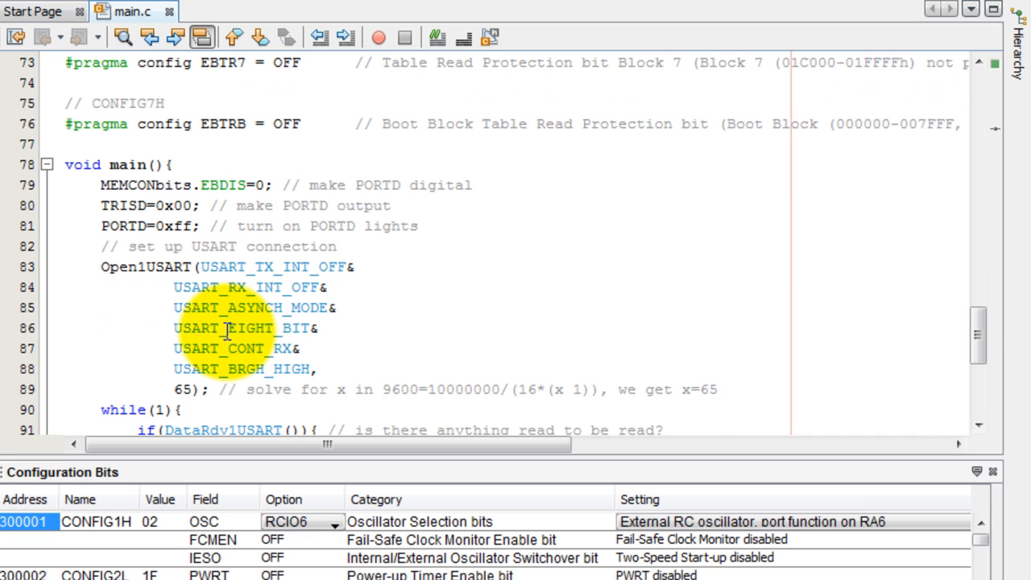
scroll("down", 3)
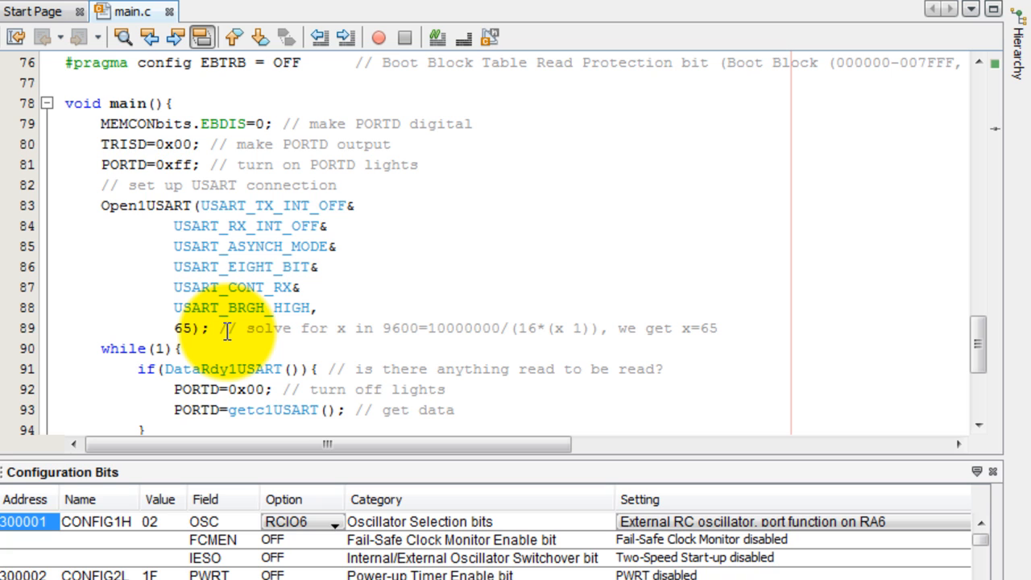
mouse_move(461, 190)
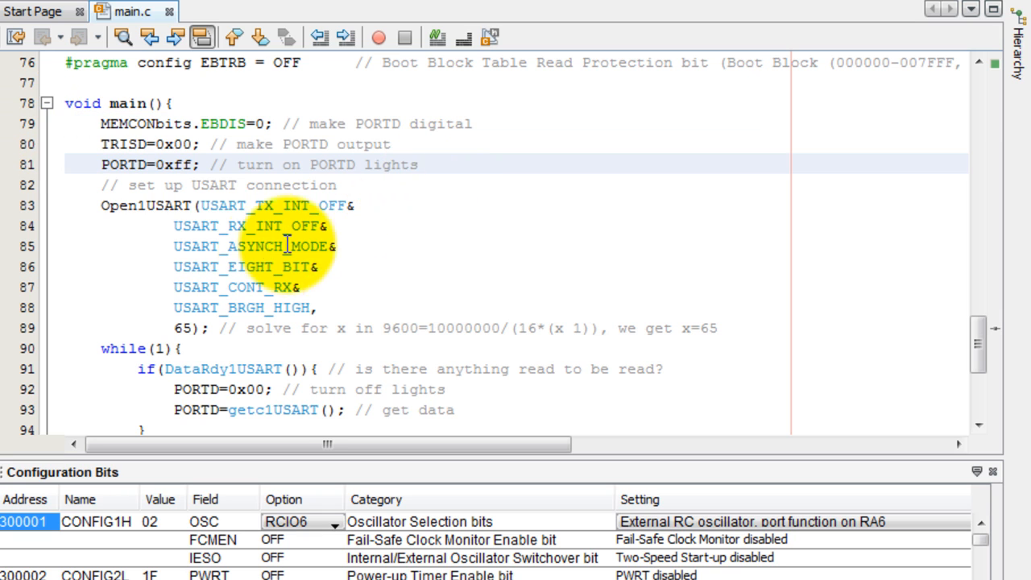
scroll("down", 3)
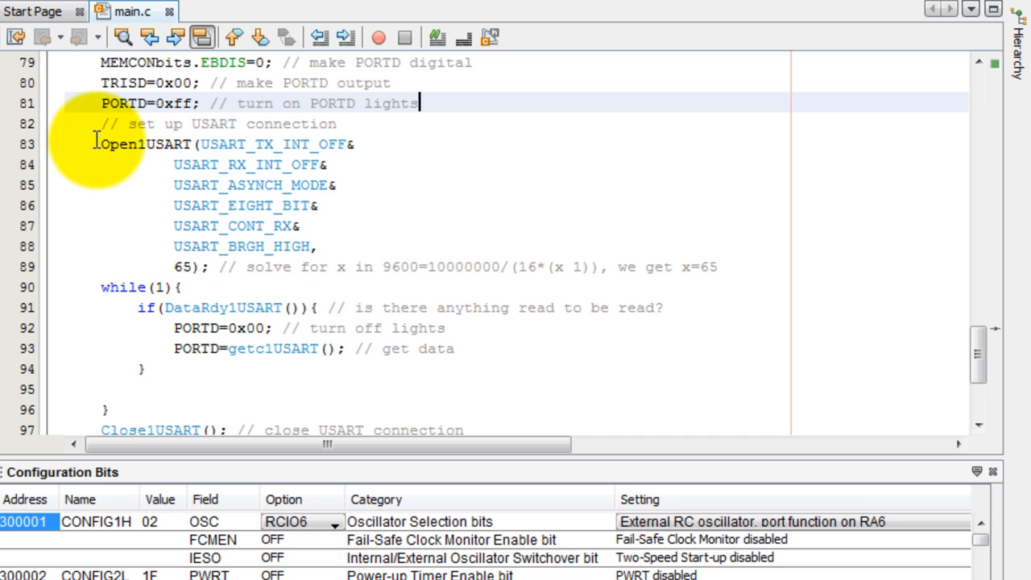
double_click(142, 145)
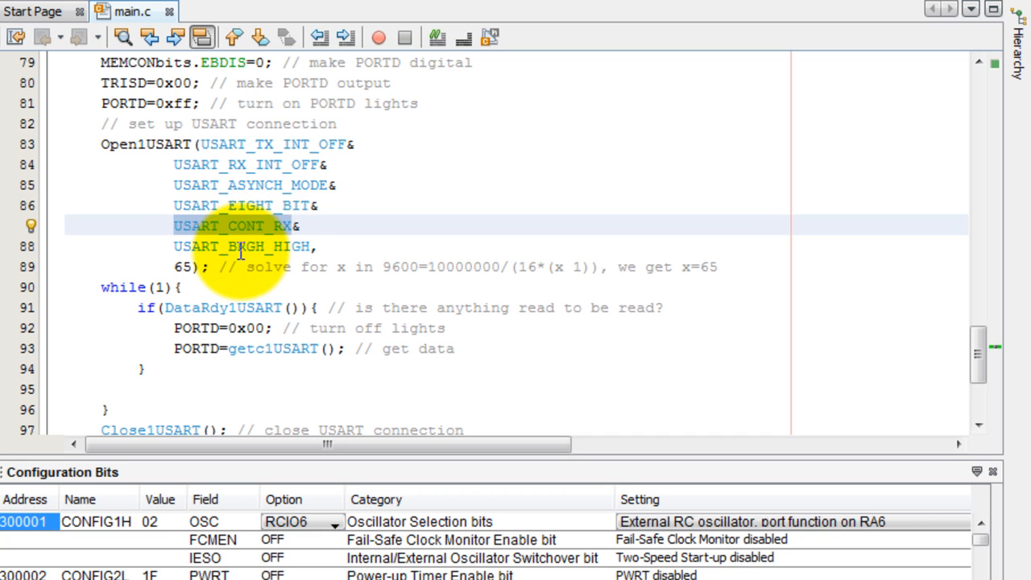
left_click(242, 246)
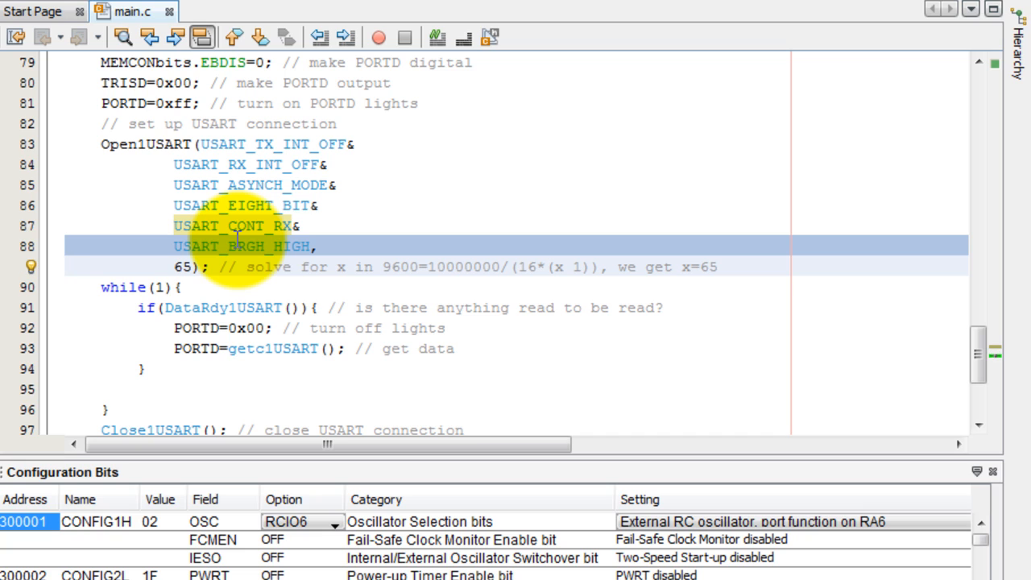
left_click(67, 268)
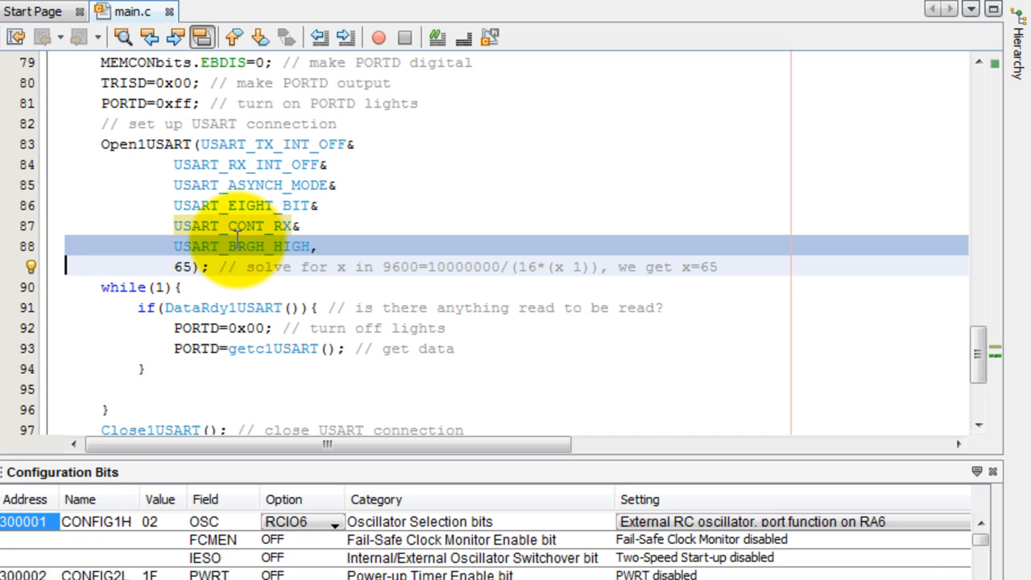
double_click(401, 268)
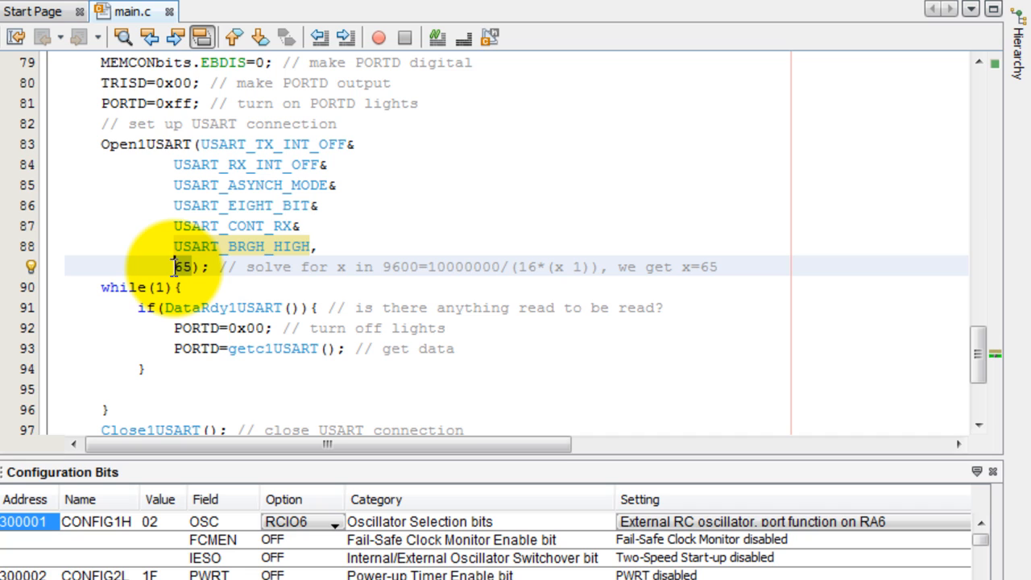
mouse_move(361, 267)
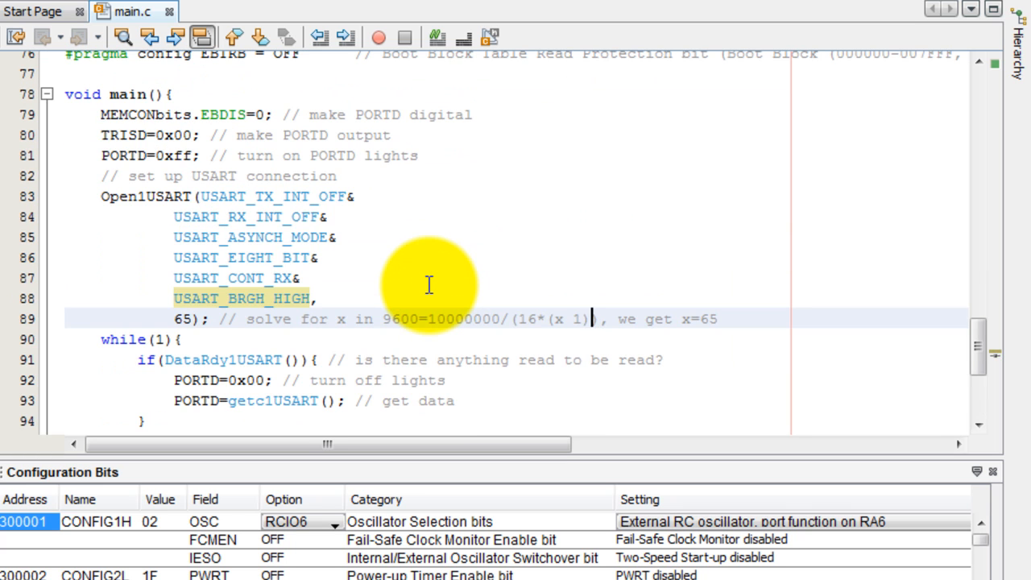
- Insert the missing + so the comment reads 9600=10000000/(16*(x+1))
scroll("down", 3)
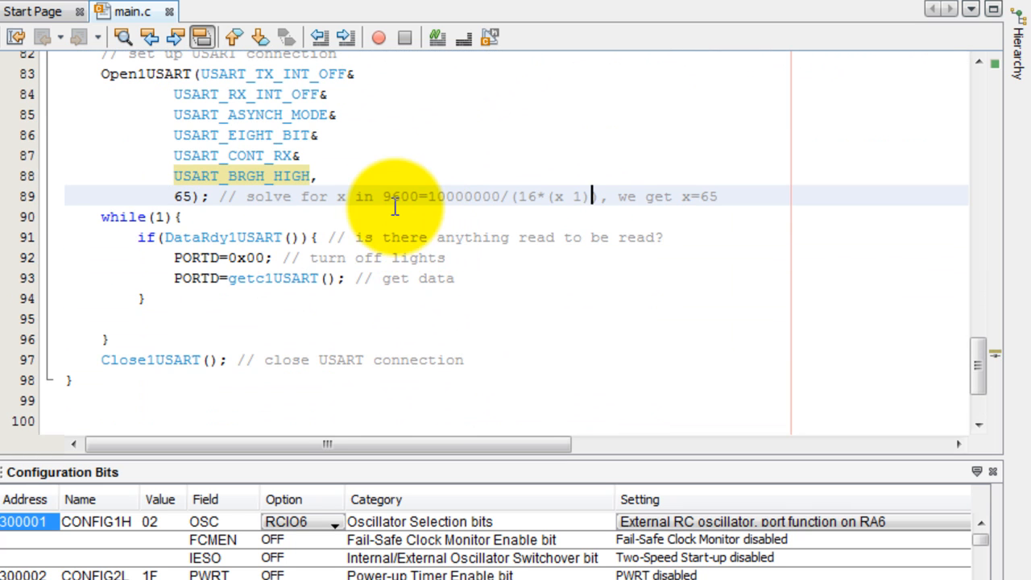
double_click(400, 196)
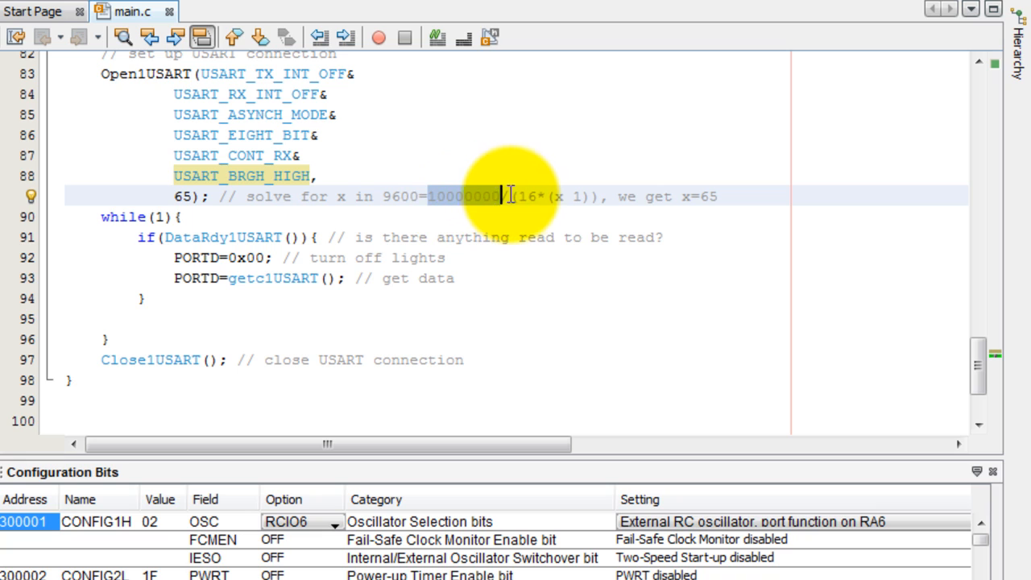
mouse_move(535, 197)
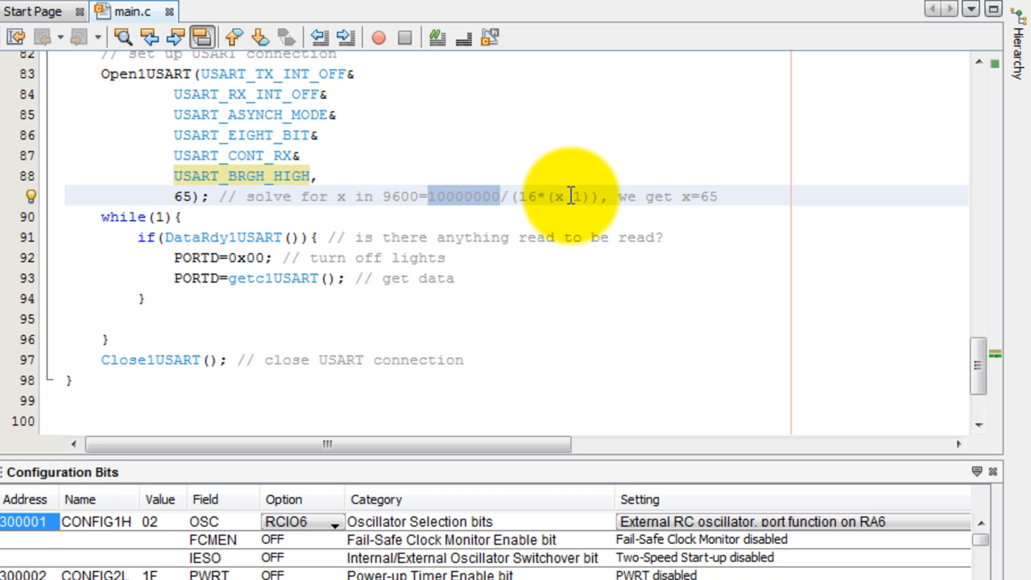
left_click(567, 197)
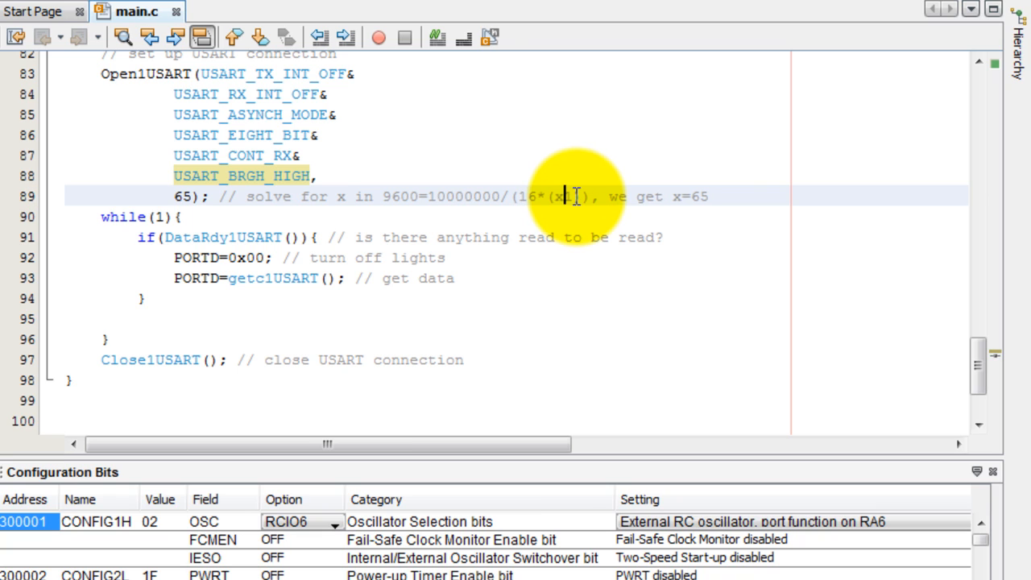
type("+")
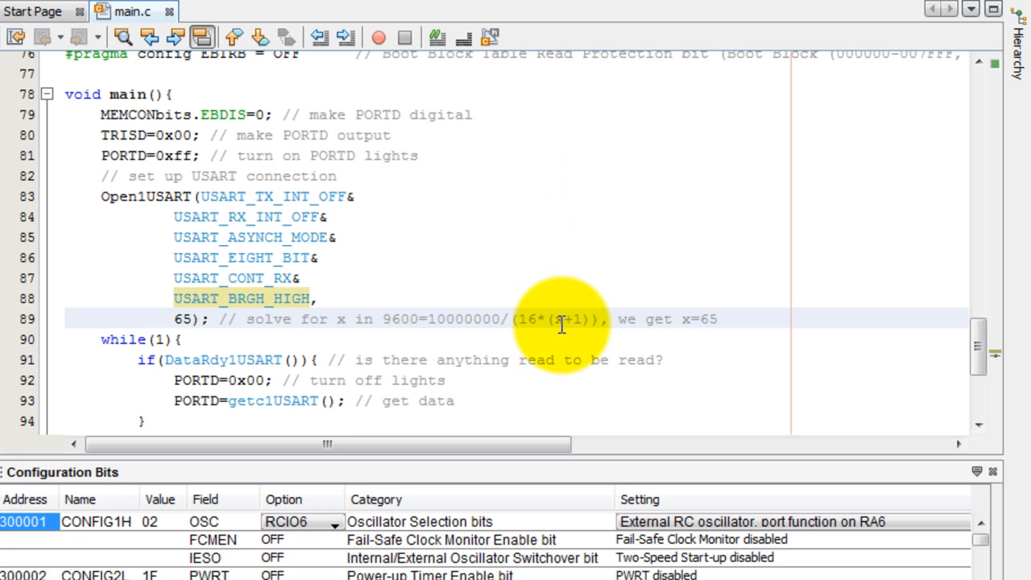
double_click(399, 319)
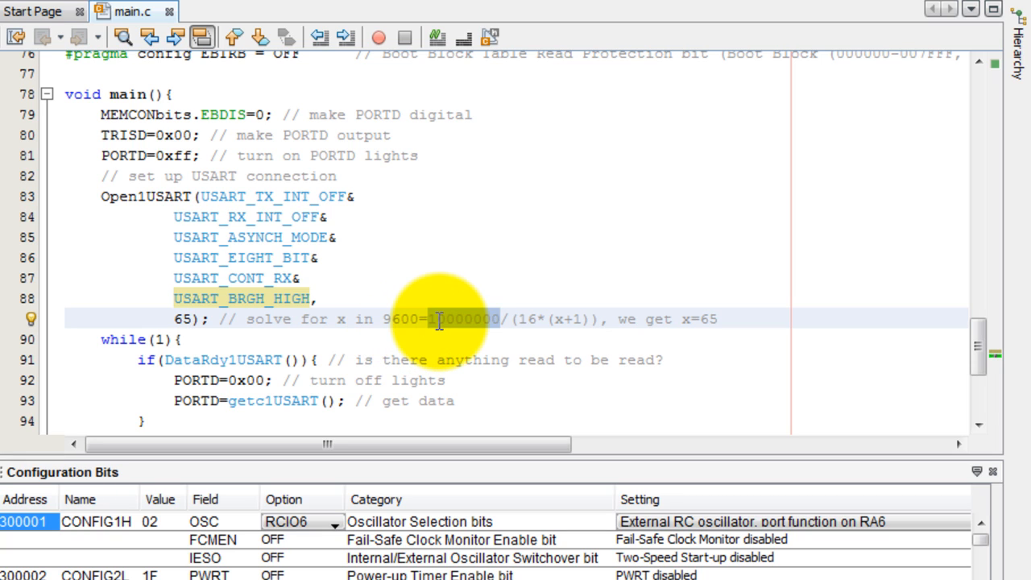
left_click(499, 319)
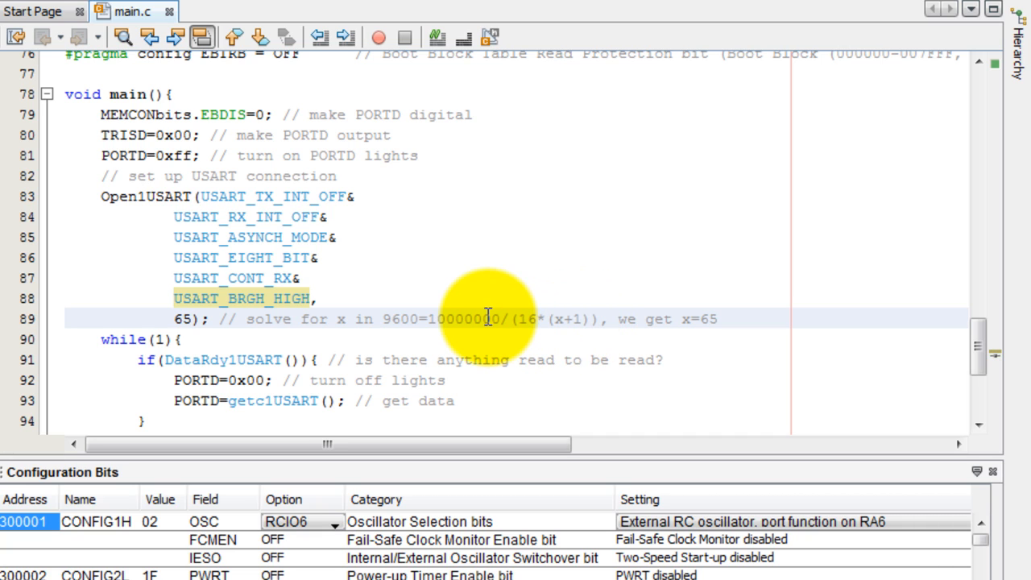
scroll("down", 3)
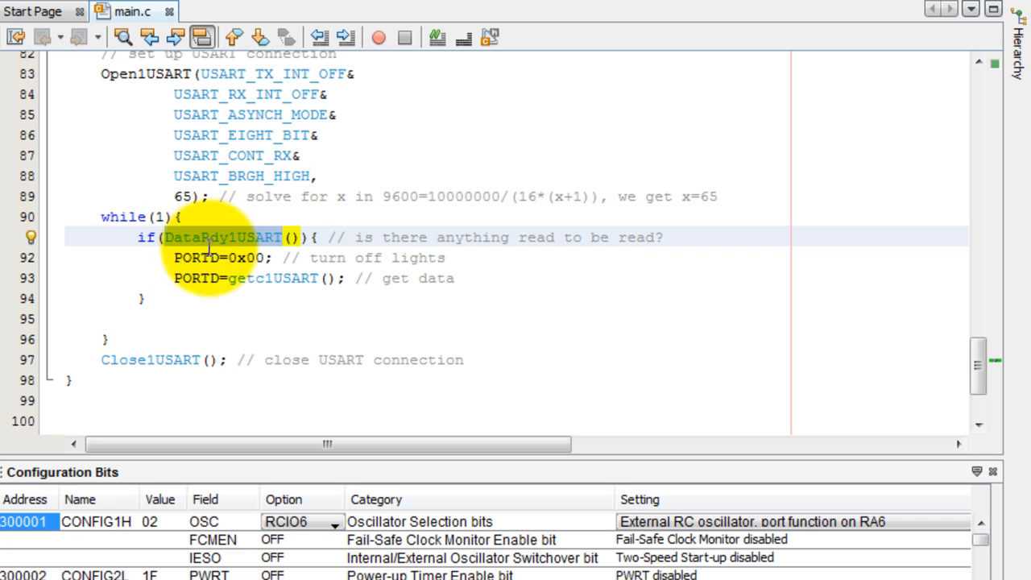
left_click(233, 258)
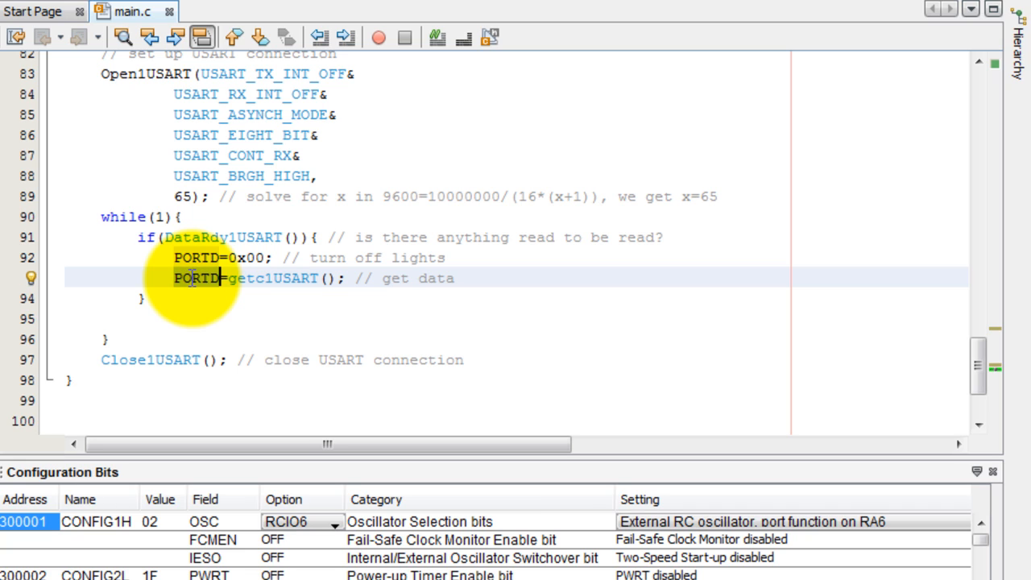
mouse_move(174, 351)
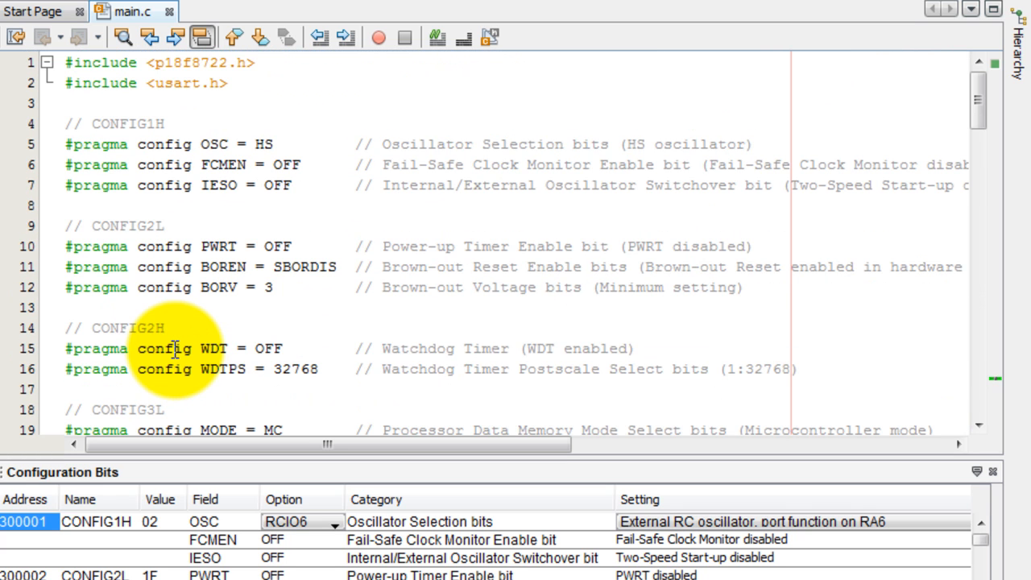
scroll("down", 3)
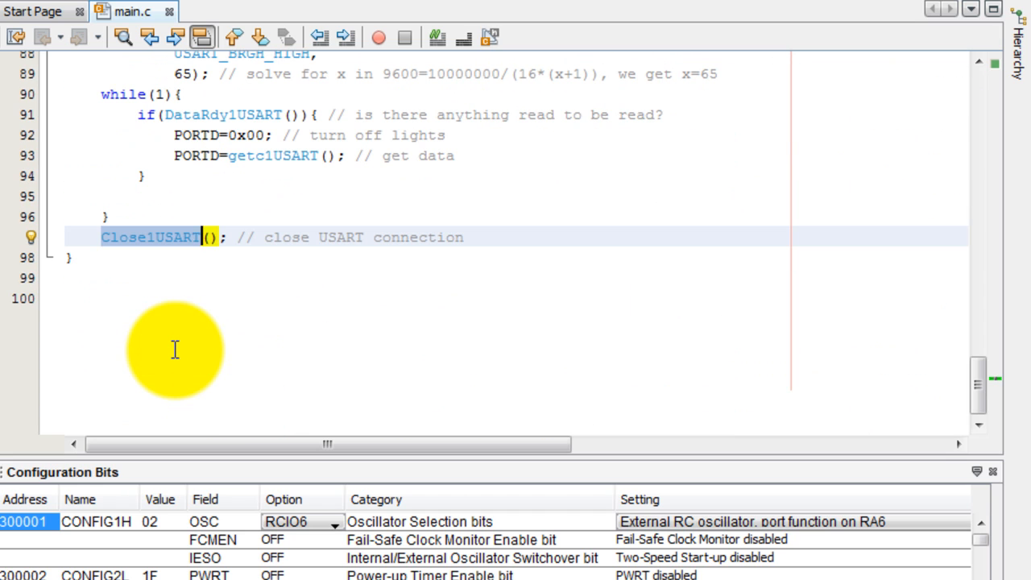